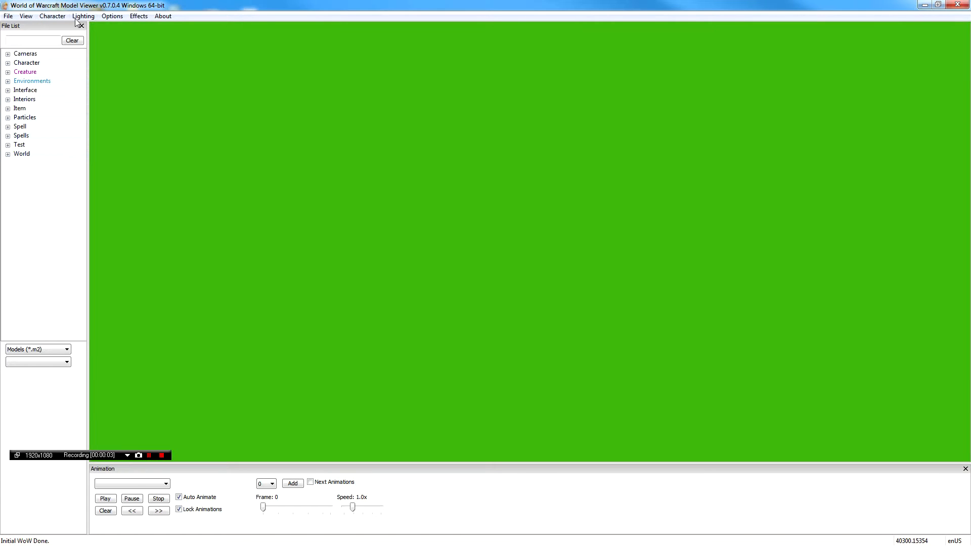
Glance at the Lighting options, then bring up the Character menu with its armory import option.
{"action": "left_click", "coordinate": [83, 15]}
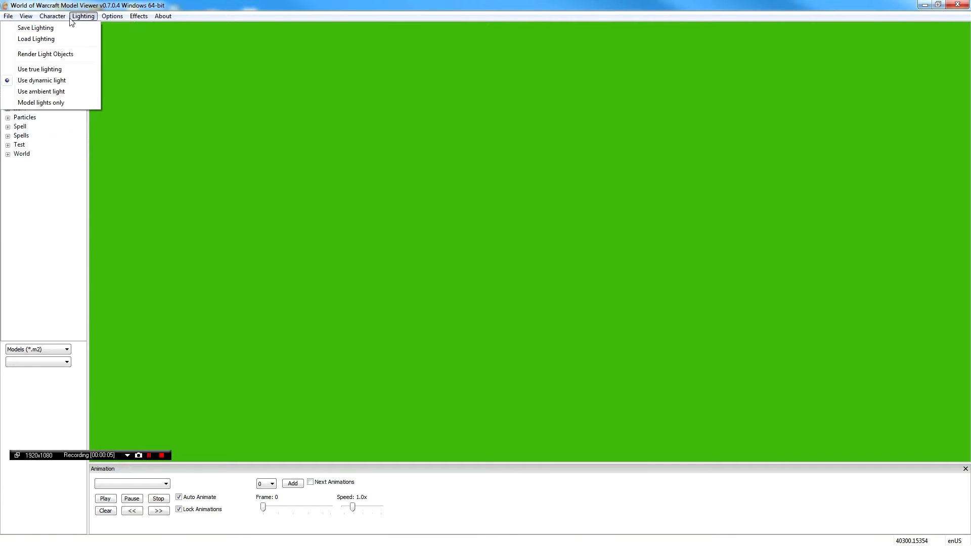
{"action": "left_click", "coordinate": [52, 15]}
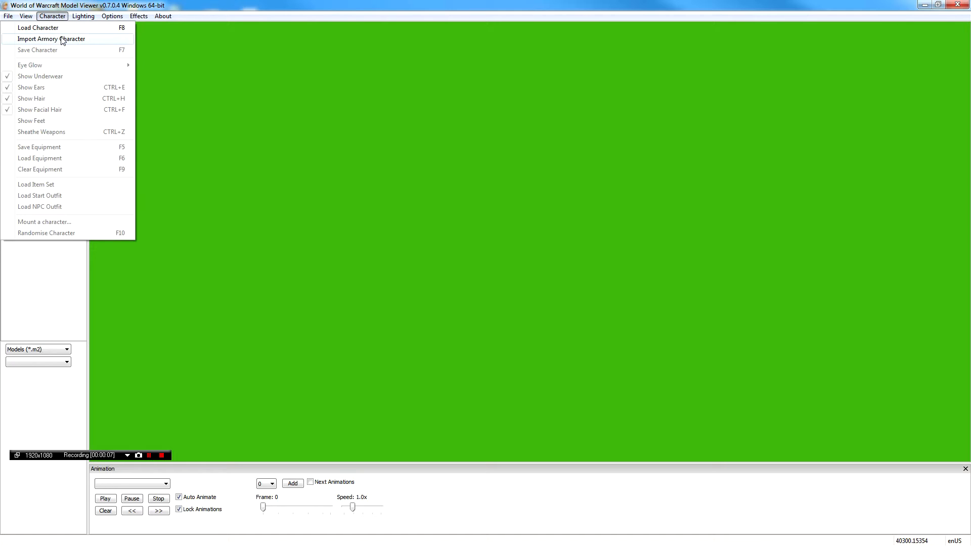
{"action": "mouse_move", "coordinate": [61, 48]}
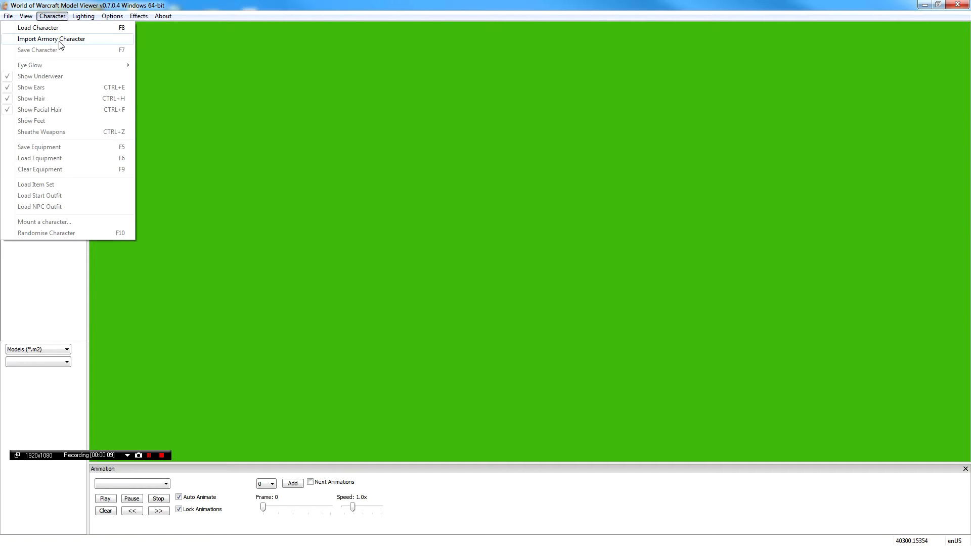
Import the armory character from its pasted URL into the viewport.
{"action": "left_click", "coordinate": [52, 38]}
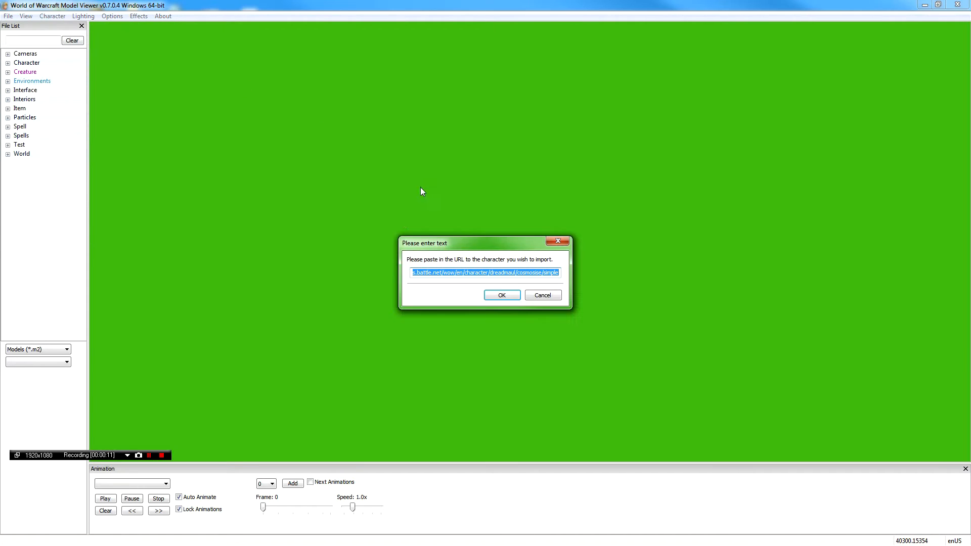
{"action": "mouse_move", "coordinate": [489, 273]}
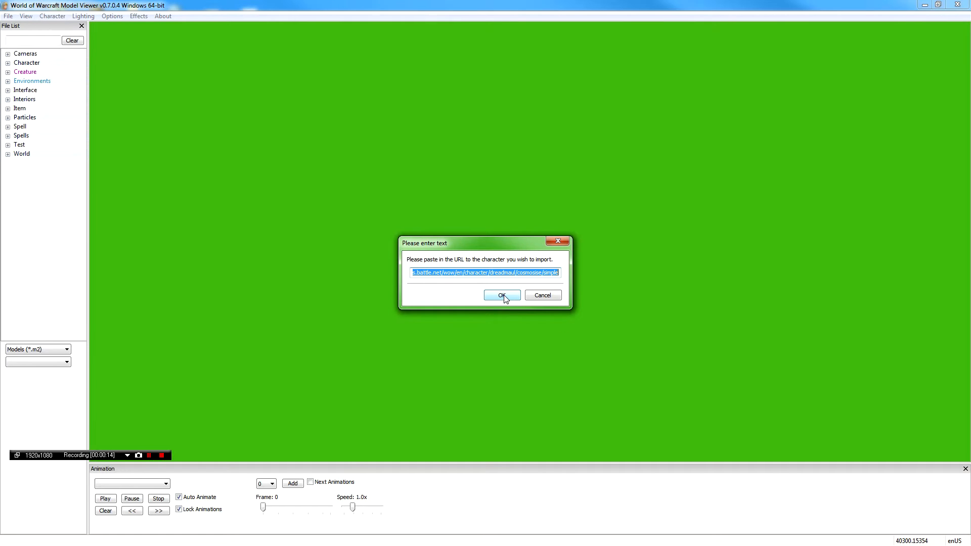
{"action": "left_click", "coordinate": [501, 295]}
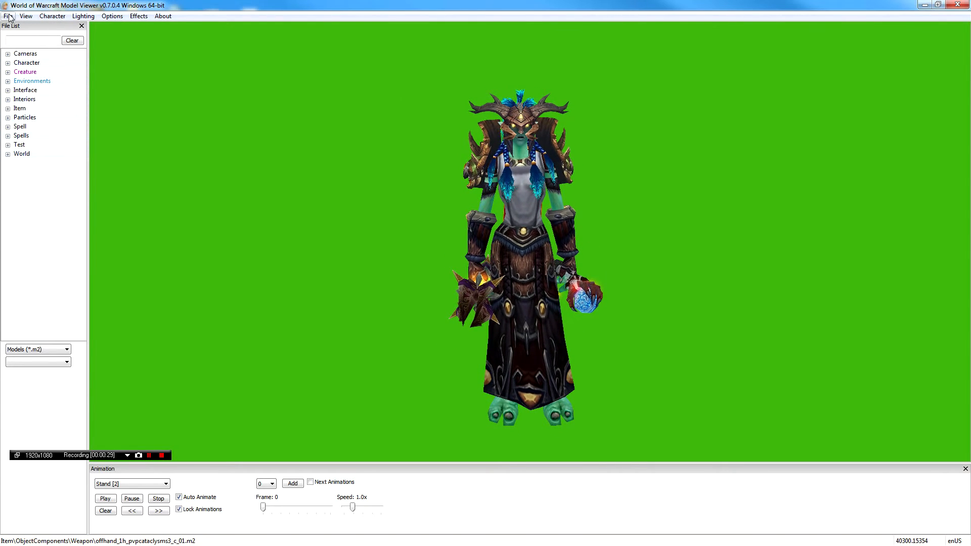
Save a PNG screenshot to the Desktop at canvas width 5000, then minimise the viewer.
{"action": "left_click", "coordinate": [8, 15]}
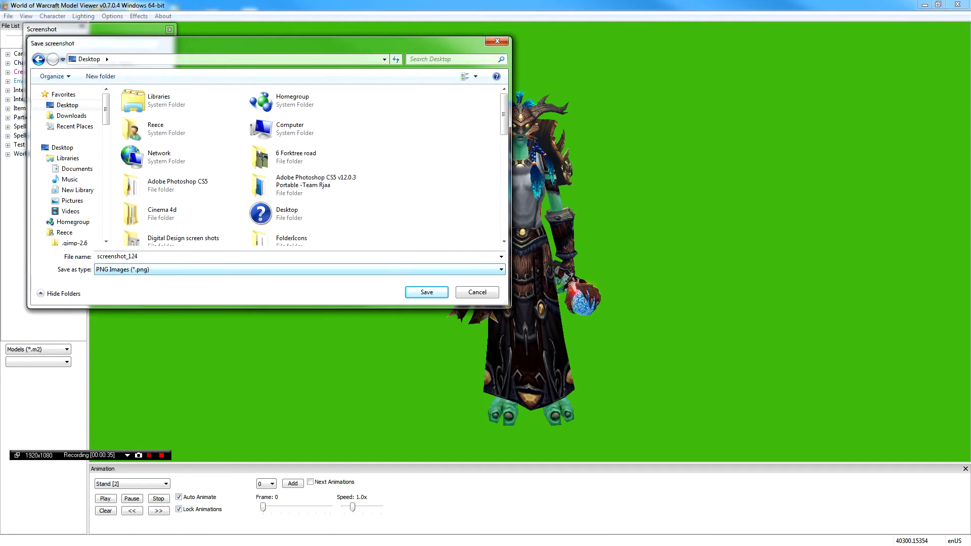
{"action": "left_click", "coordinate": [426, 291]}
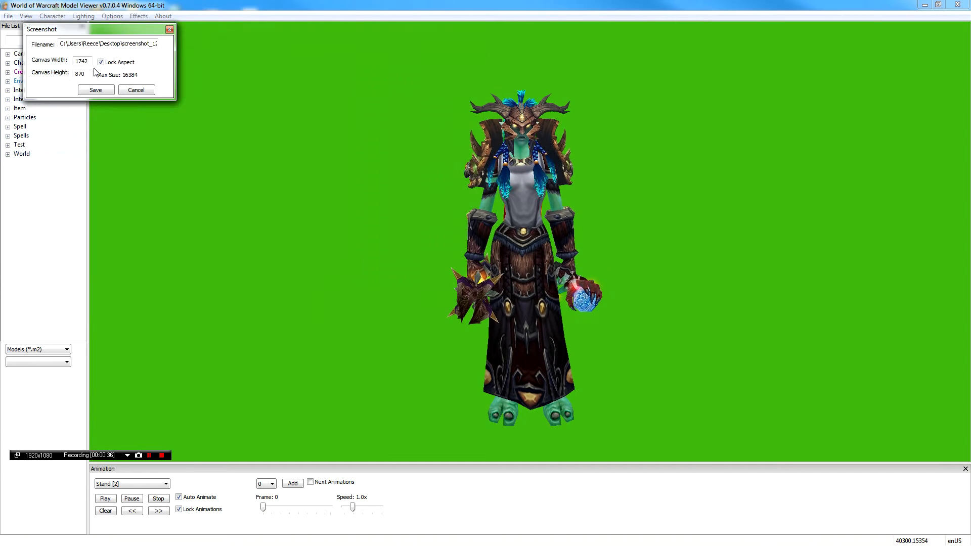
{"action": "triple_click", "coordinate": [80, 62]}
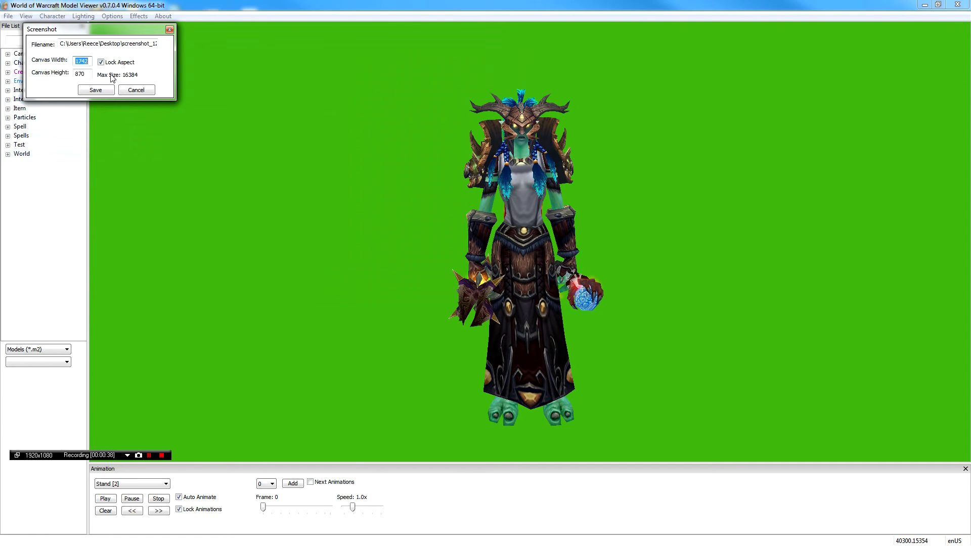
{"action": "type", "text": "5000"}
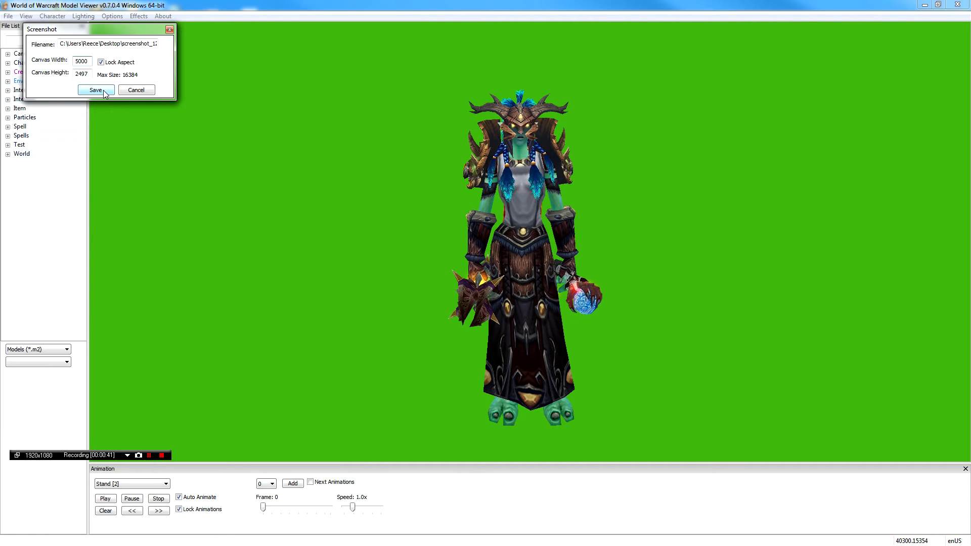
{"action": "left_click", "coordinate": [94, 90]}
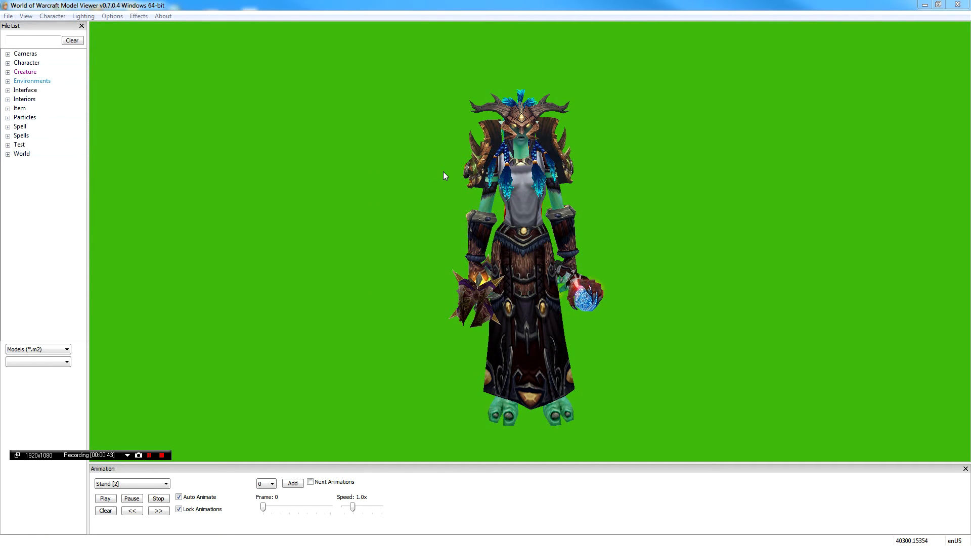
{"action": "mouse_move", "coordinate": [446, 185]}
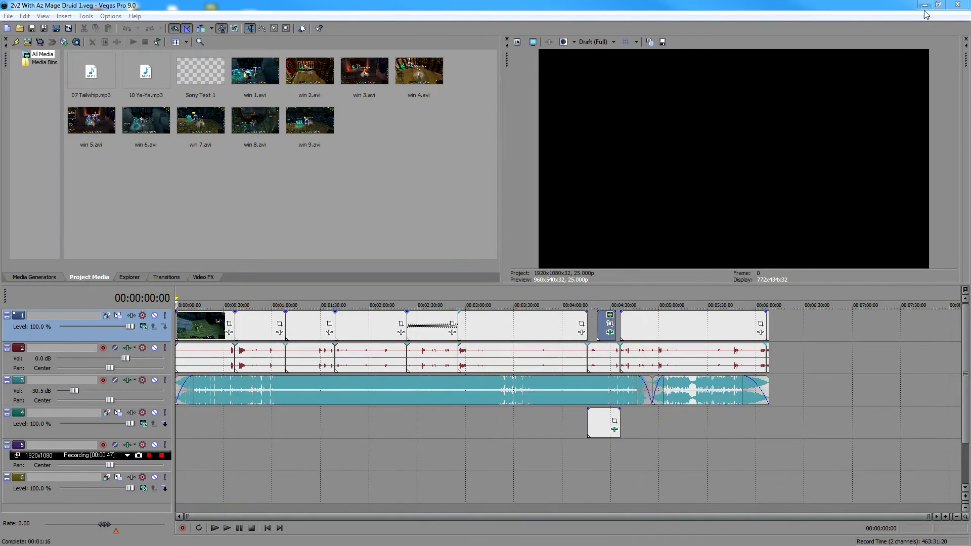
{"action": "left_click", "coordinate": [924, 5]}
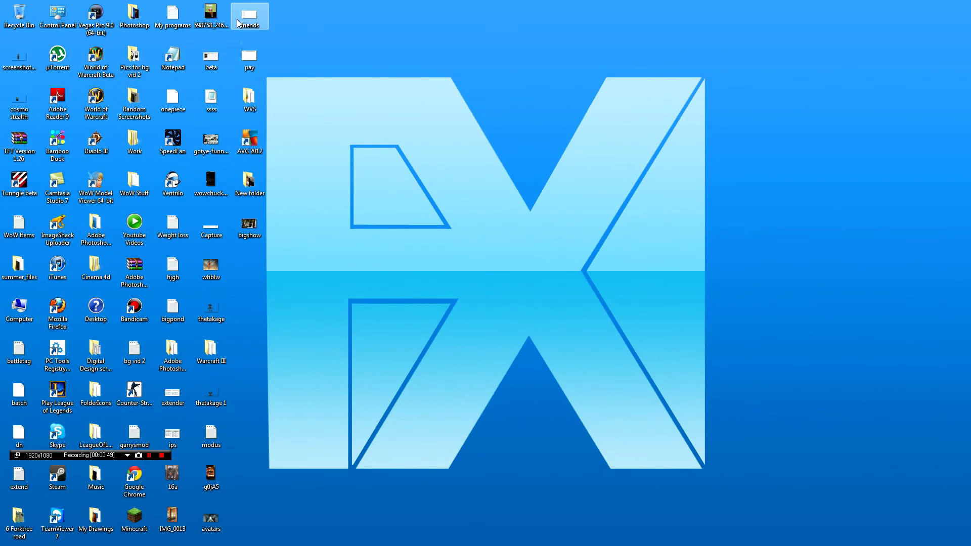
Open the saved screenshot from the desktop, then open the cosmo stealth image in Photo Viewer.
{"action": "left_click", "coordinate": [19, 61]}
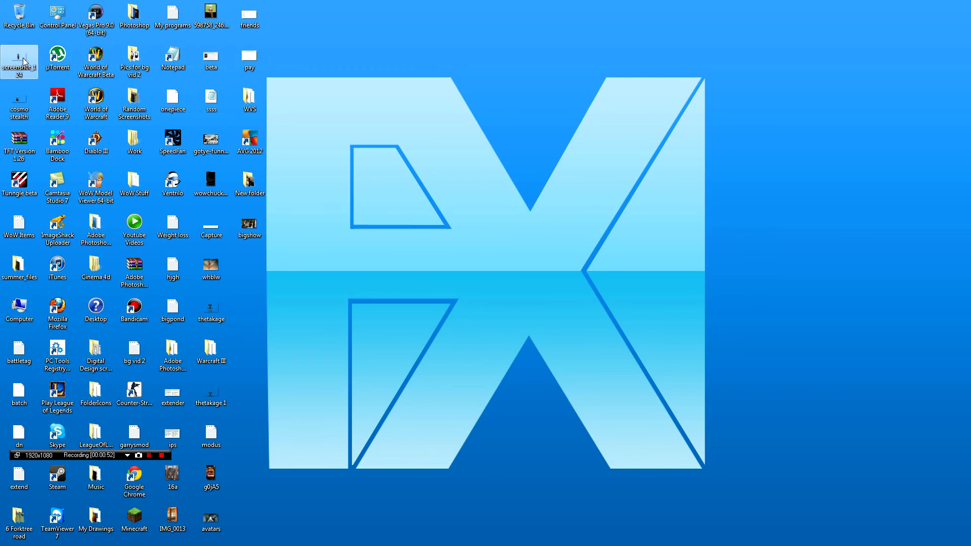
{"action": "double_click", "coordinate": [19, 60]}
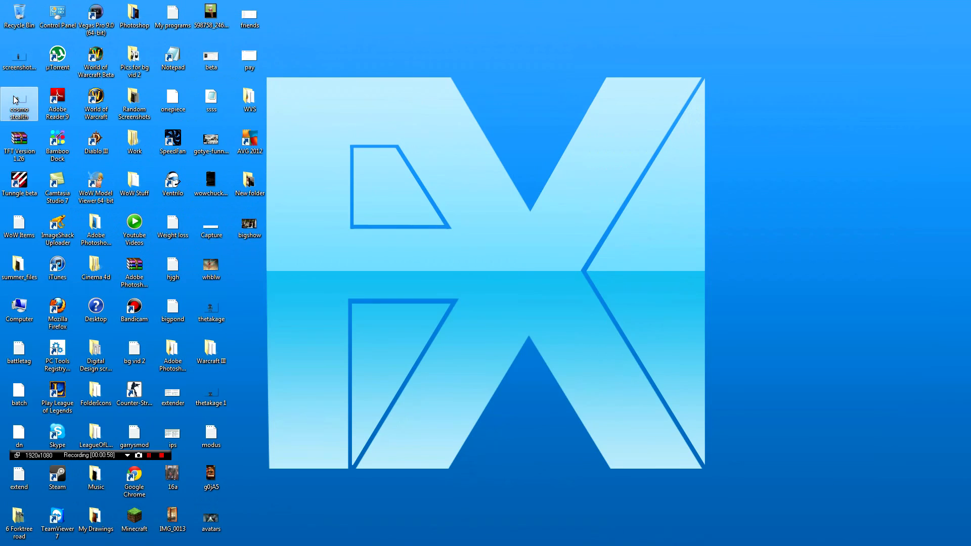
{"action": "double_click", "coordinate": [20, 104]}
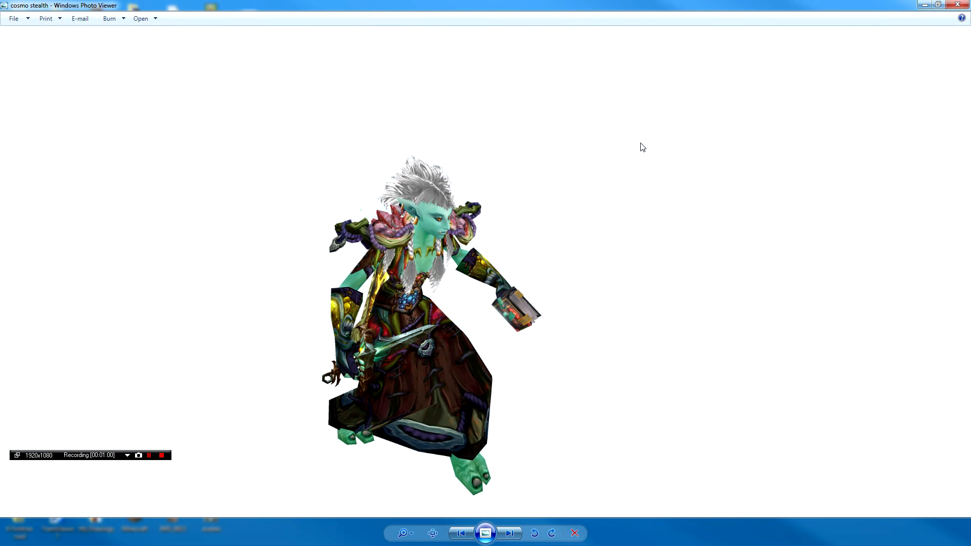